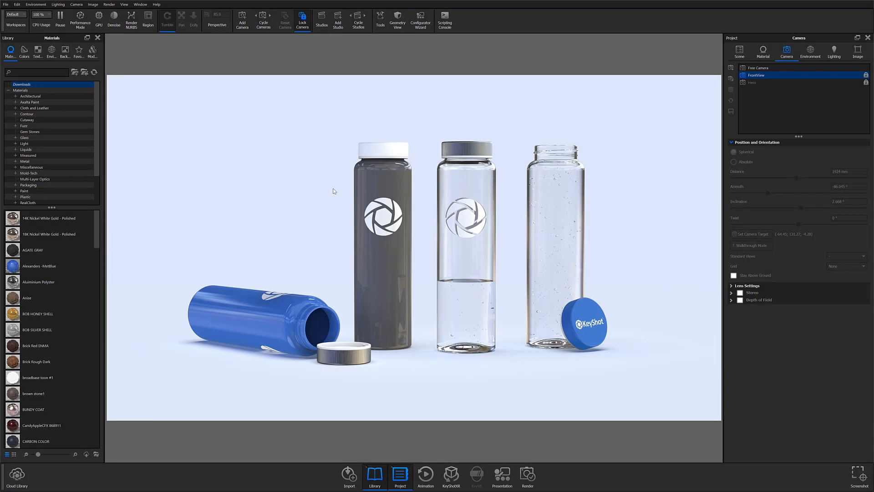
mouse_move(603, 478)
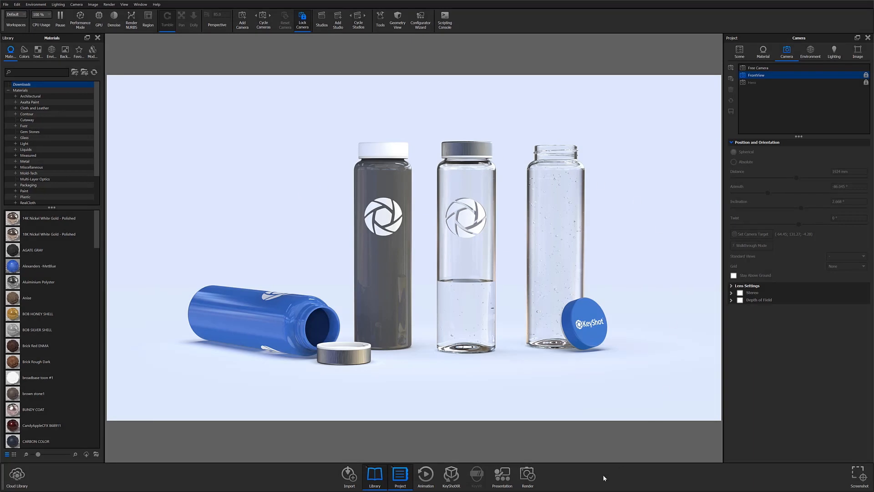
Step: Review the scene's cameras and environments and select BlueEnvironment before rendering
left_click(528, 475)
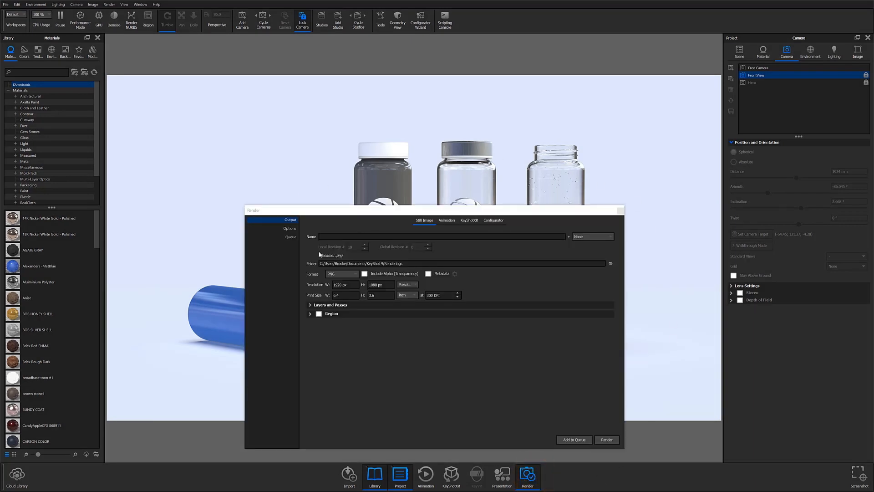
left_click(593, 237)
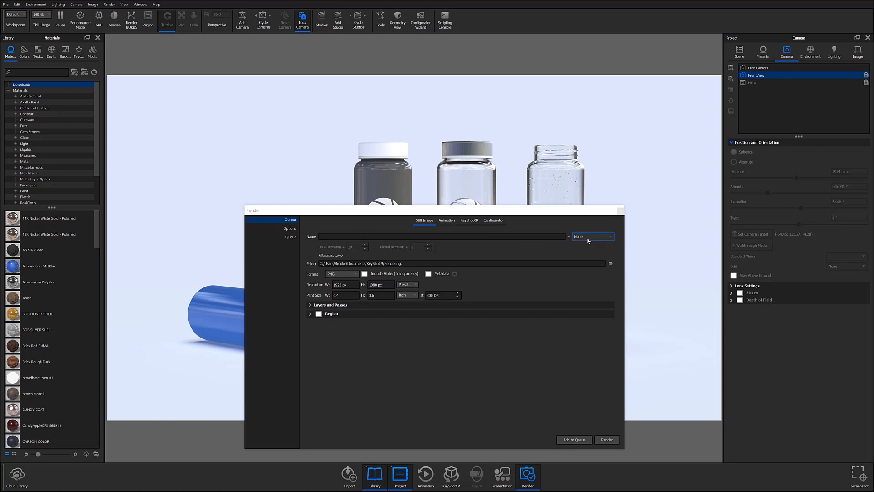
left_click(568, 236)
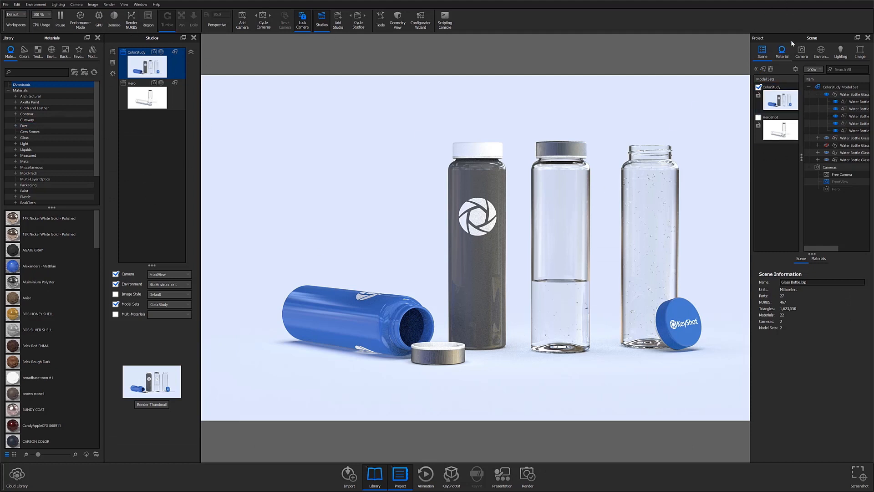
left_click(801, 51)
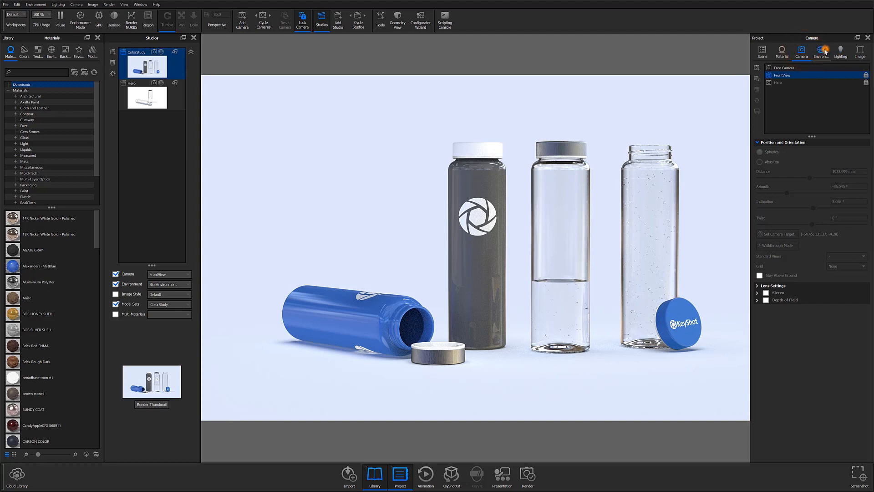
left_click(821, 51)
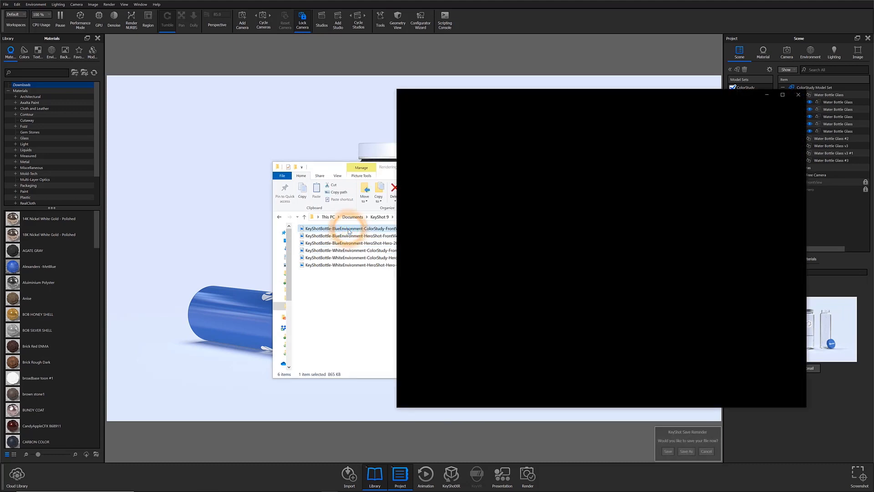
double_click(349, 228)
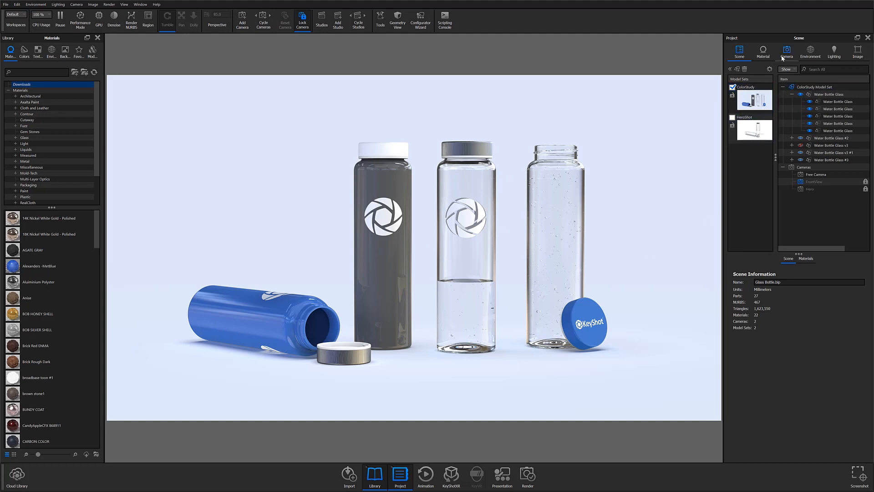
left_click(811, 52)
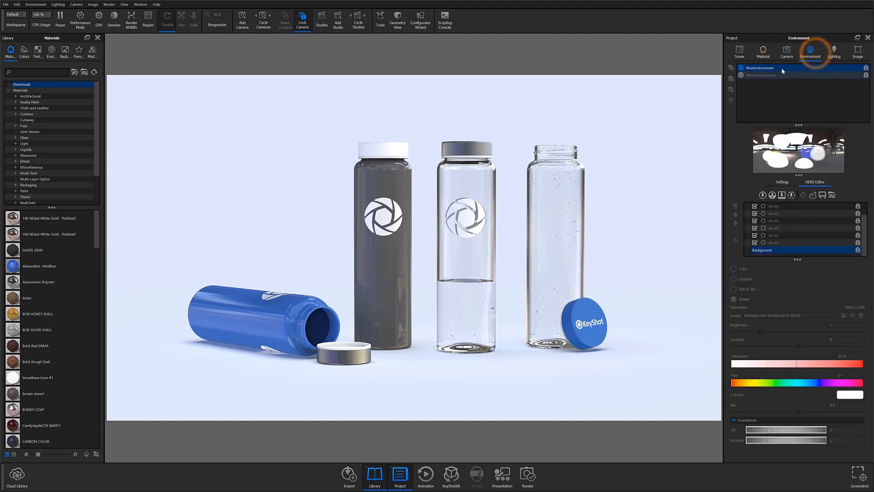
left_click(528, 477)
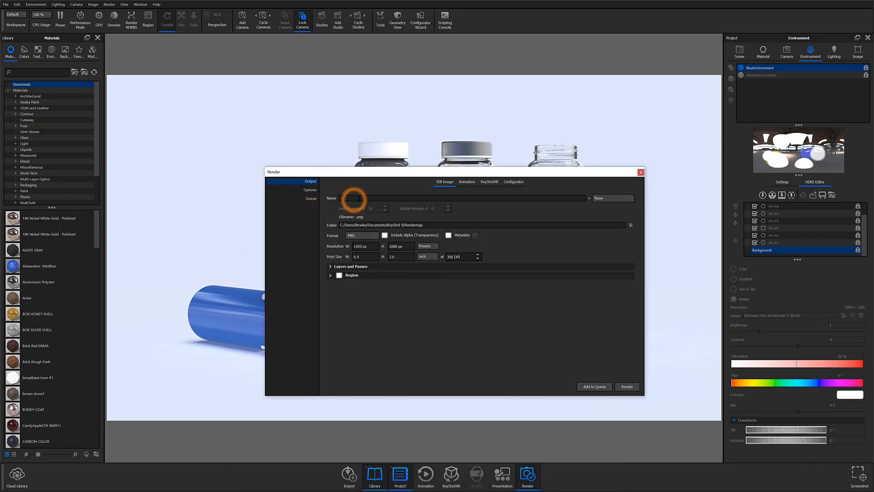
Step: Name the render output KeyShotBottle and bring up the render naming choices
type("KeyShotBottle")
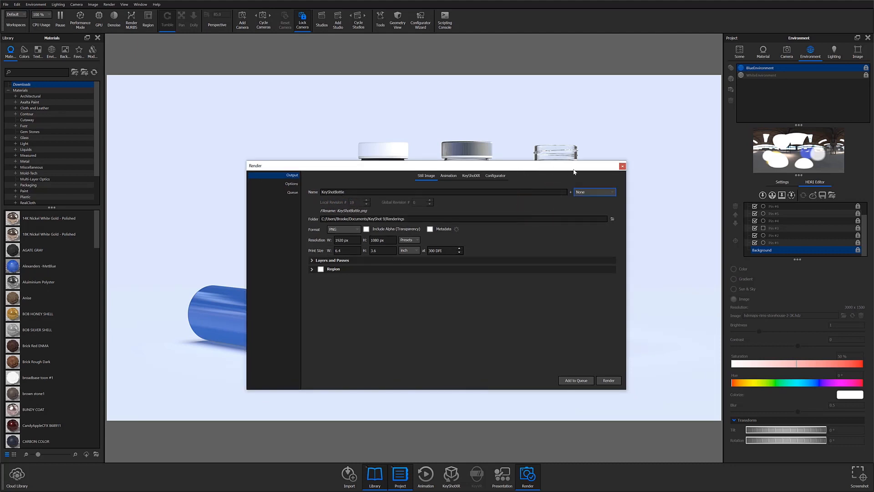
left_click(594, 192)
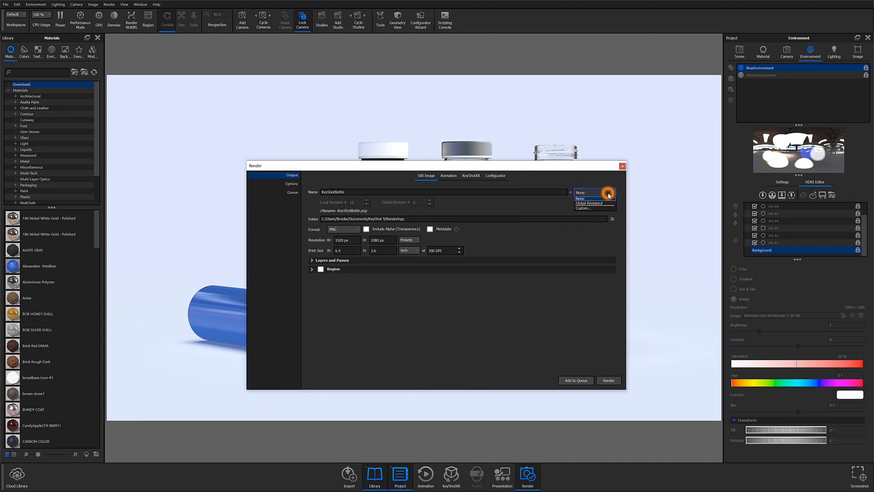
left_click(581, 199)
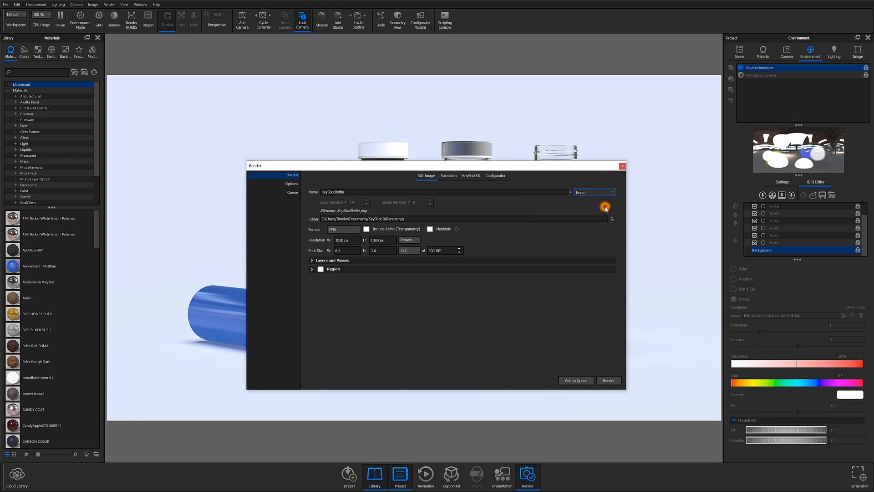
left_click(606, 207)
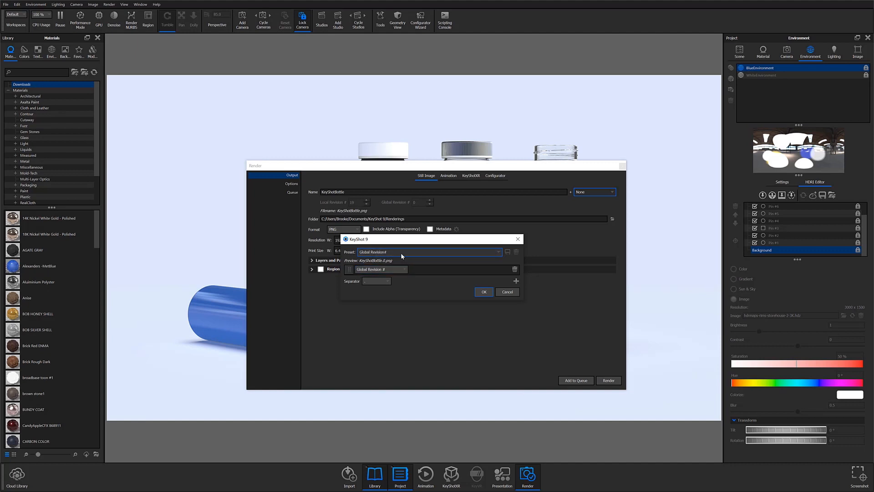
Step: Set the custom name parts to Active Model Sets, Active Camera and Active Environment
left_click(379, 269)
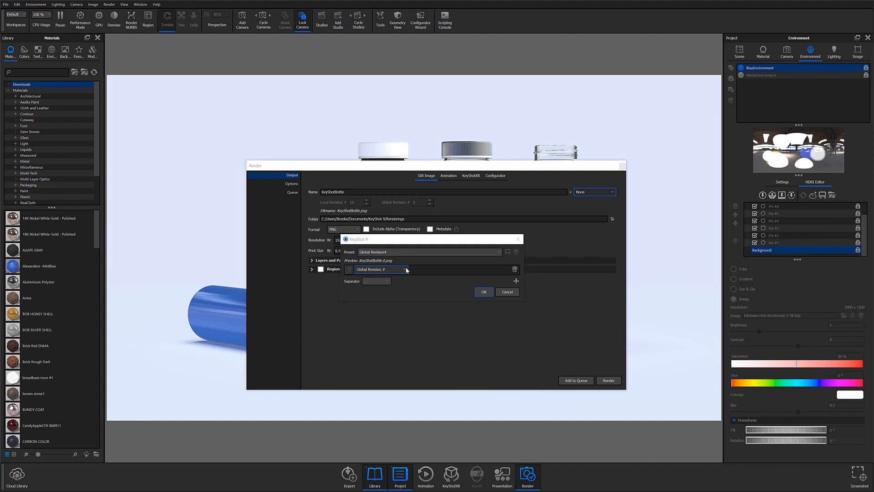
left_click(404, 269)
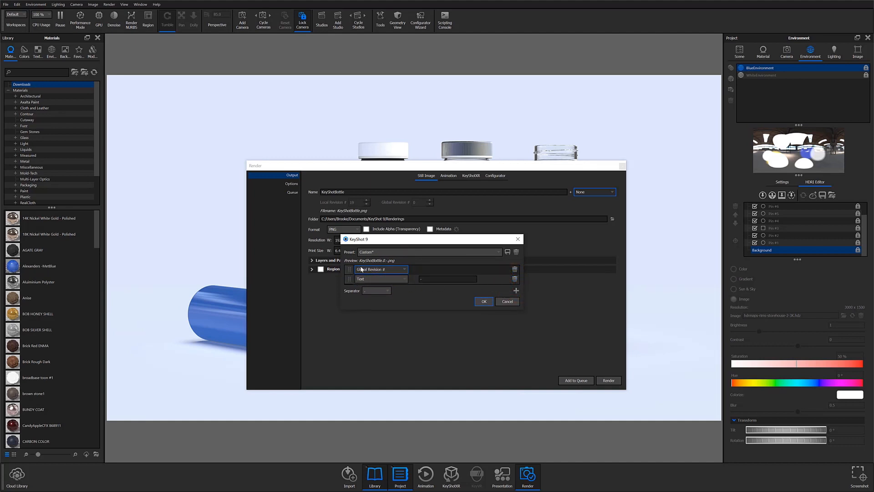
left_click(403, 269)
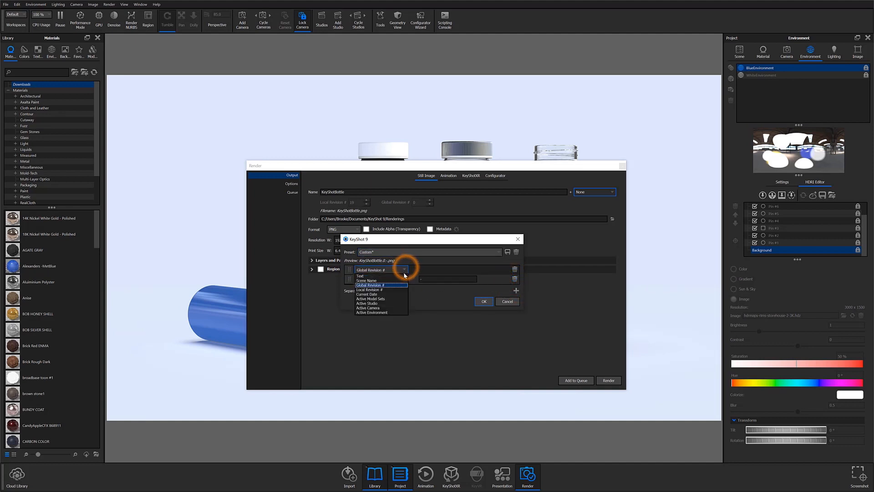
left_click(381, 279)
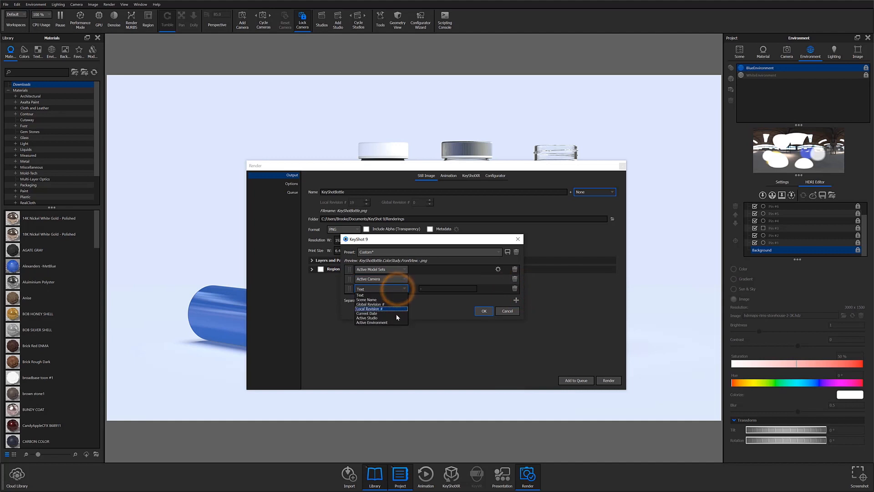
left_click(372, 322)
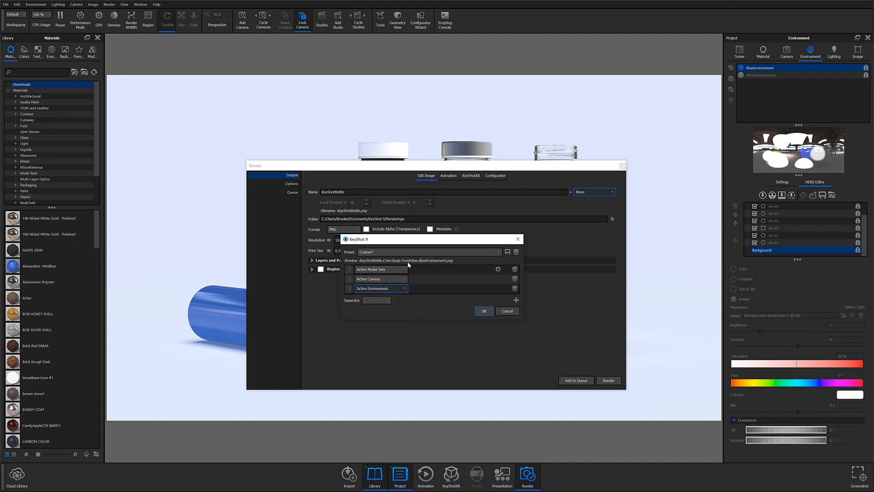
mouse_move(448, 265)
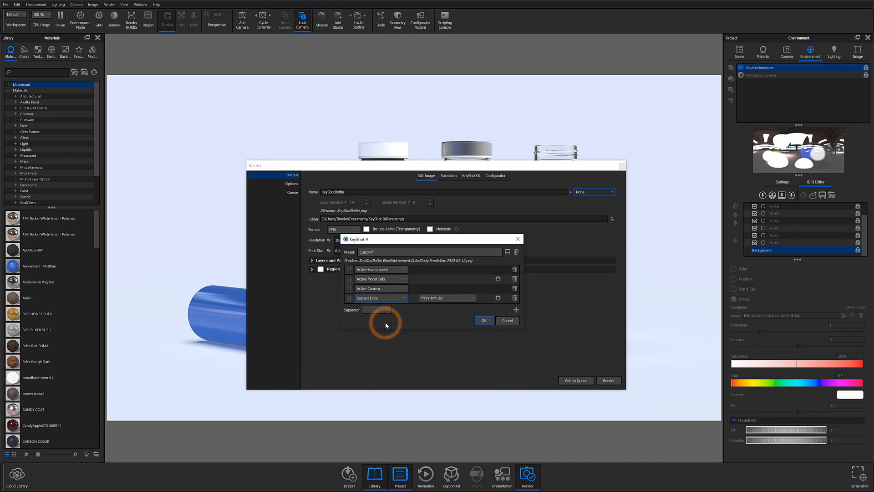
Step: Use a two-digit YY-MM-DD date and hyphen separators between the name parts
left_click(473, 298)
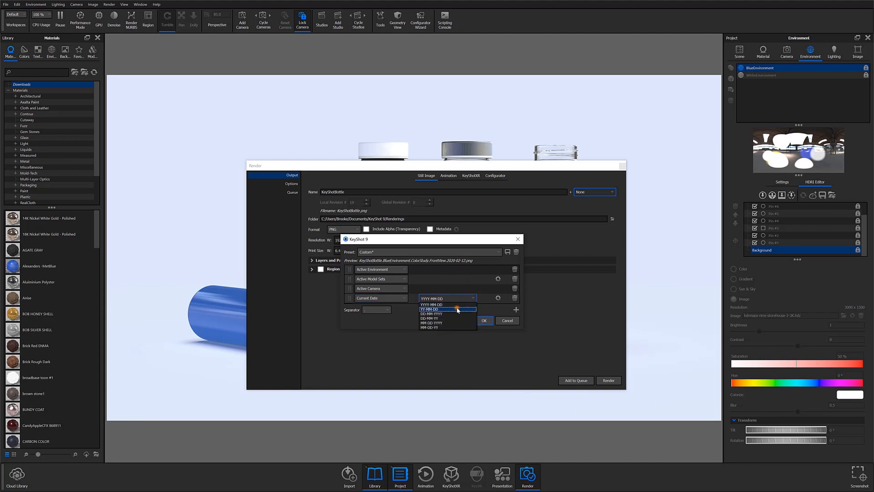
left_click(431, 309)
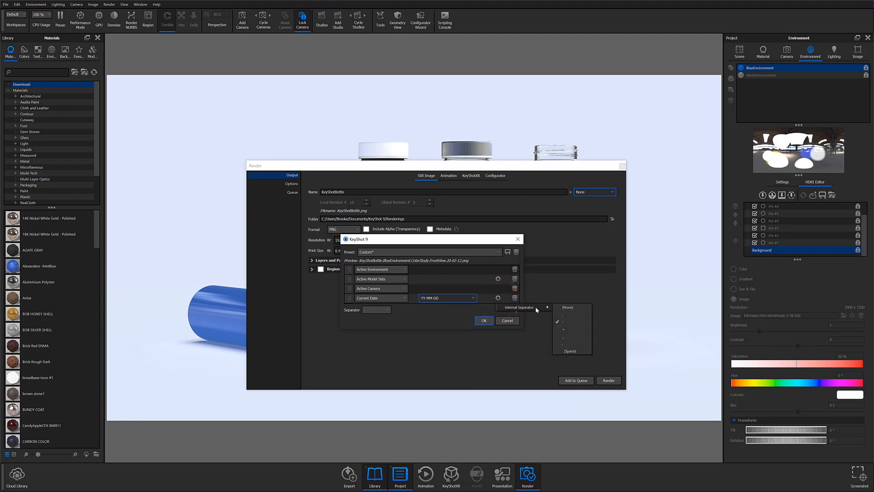
mouse_move(578, 340)
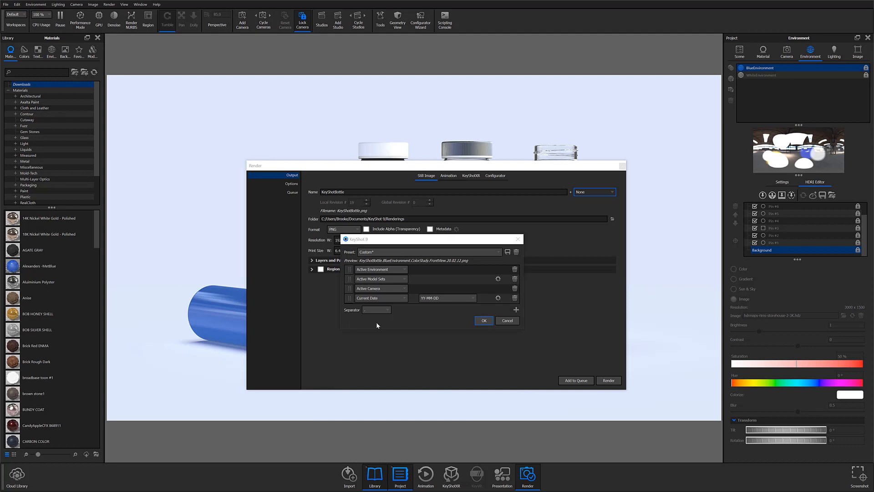
left_click(376, 310)
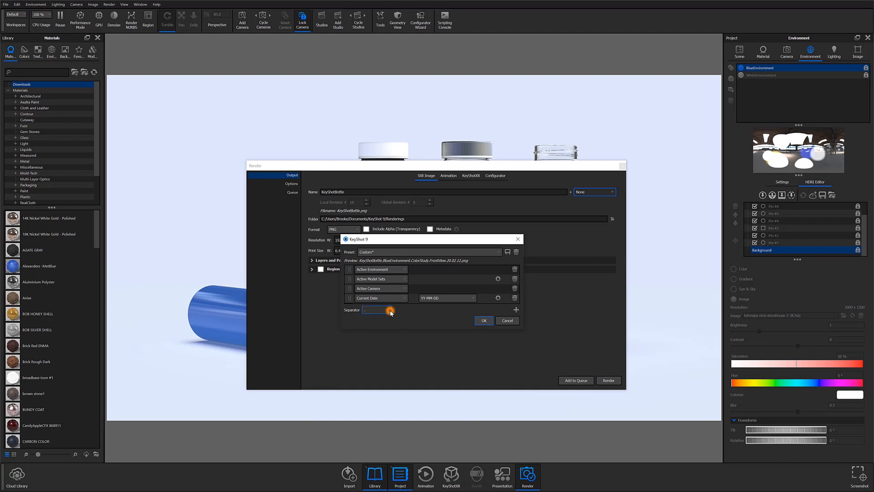
left_click(389, 310)
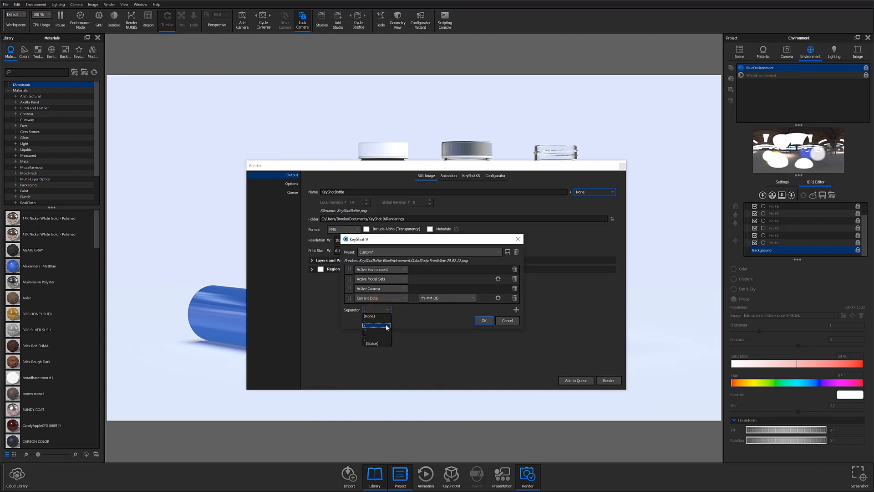
left_click(376, 325)
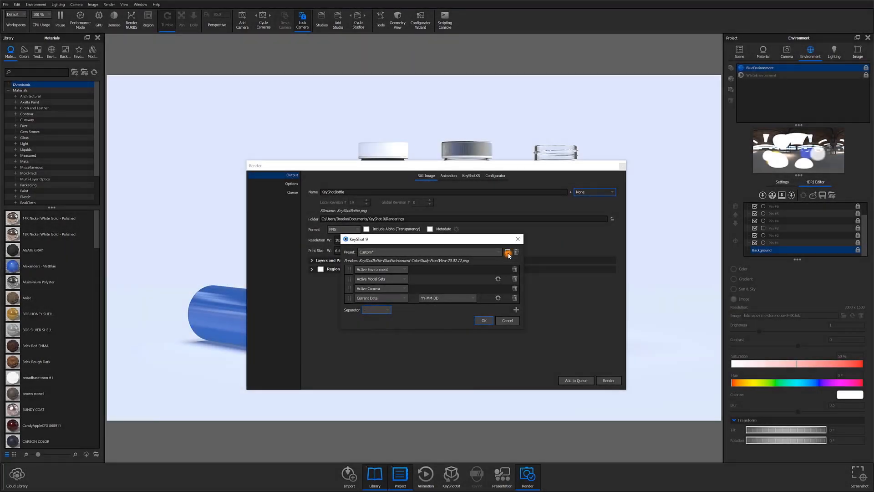
Step: Save the naming pattern as template model-camera-environment and close the render settings
left_click(507, 253)
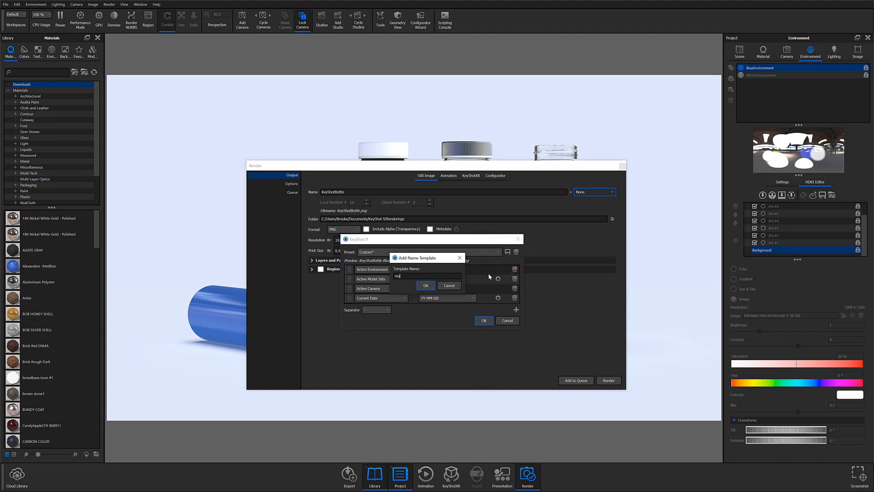
type("model-camera")
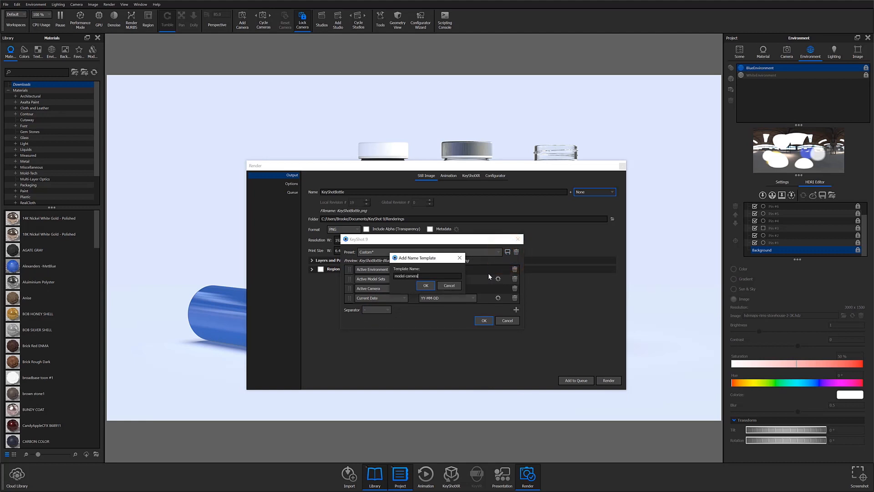
type("-environment")
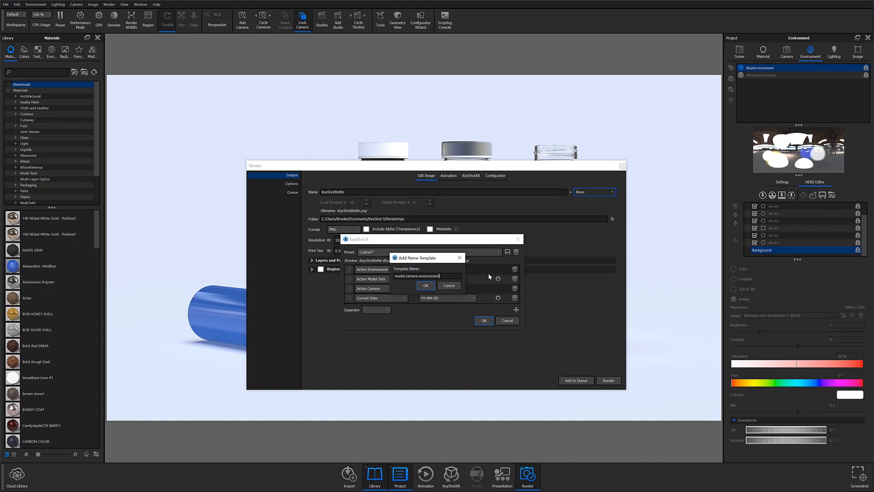
left_click(426, 285)
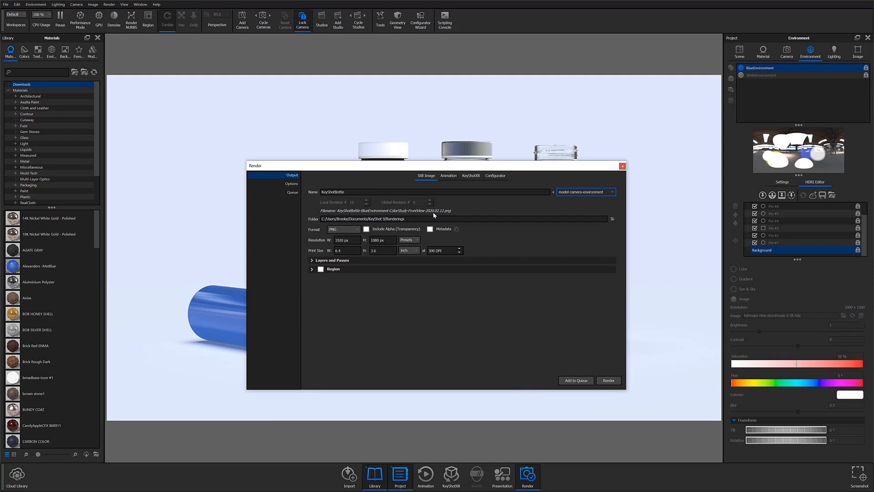
left_click(575, 381)
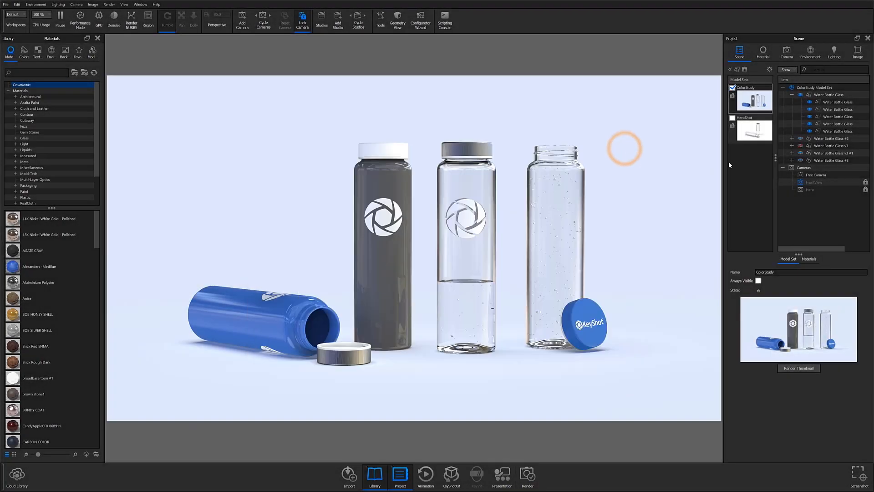
Step: Switch to WhiteEnvironment and add the HeroShot render to the queue
left_click(786, 52)
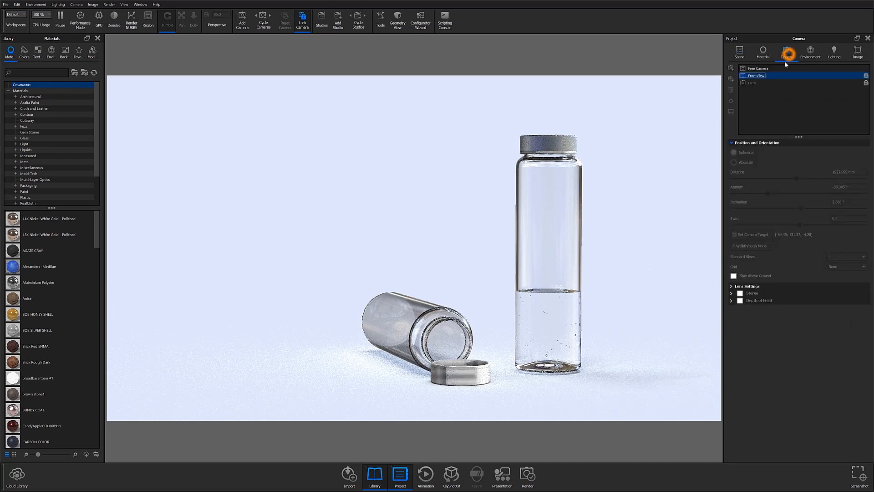
left_click(811, 53)
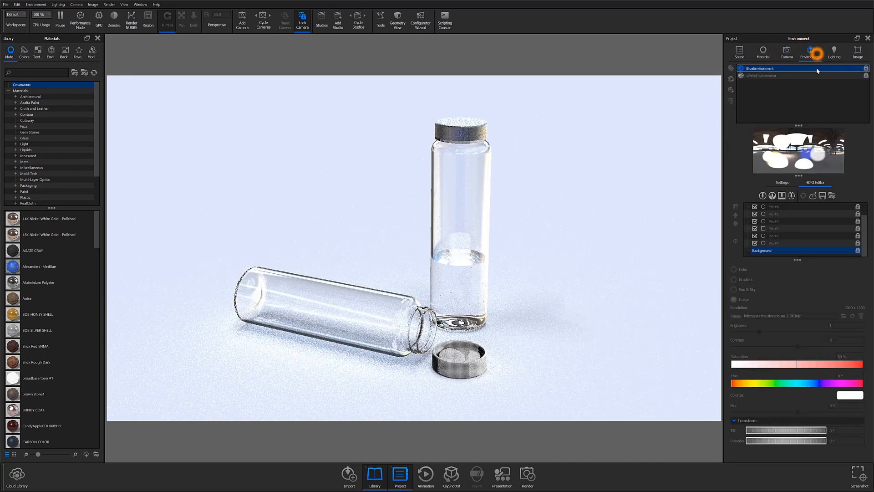
left_click(761, 76)
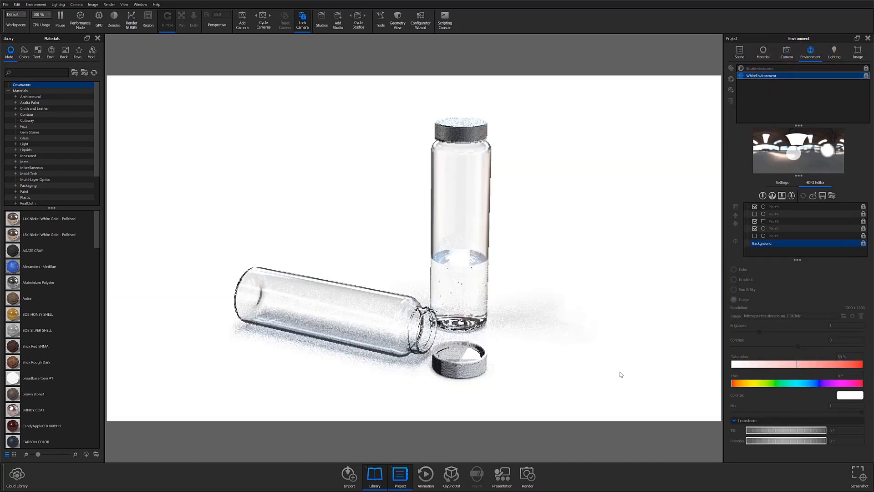
left_click(528, 474)
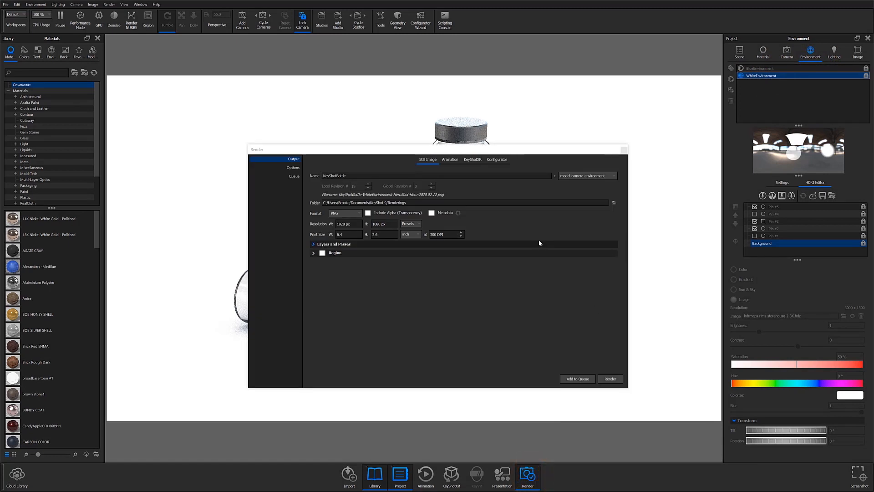
mouse_move(580, 160)
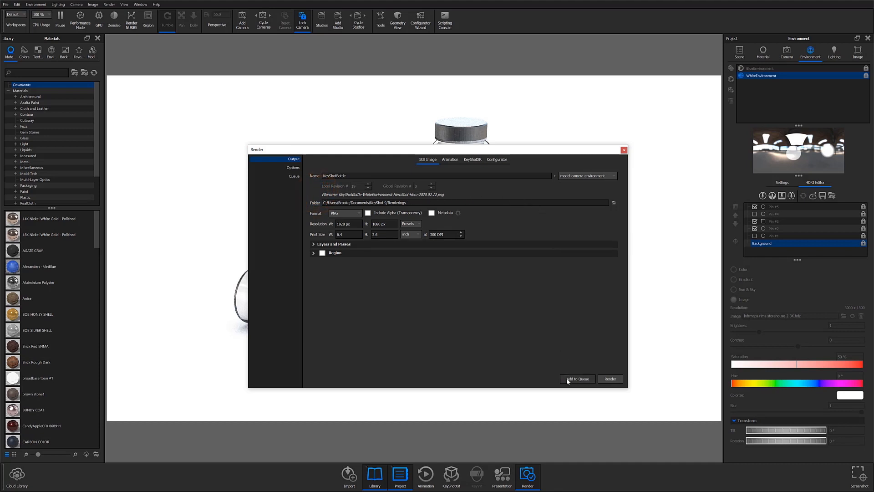
left_click(578, 379)
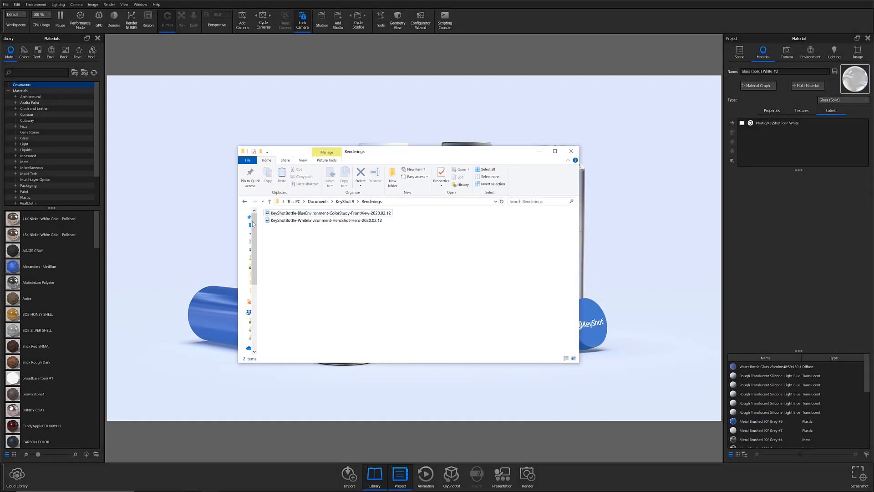
Step: View the BlueEnvironment ColorStudy FrontView render in Photos, then close it
left_click(329, 212)
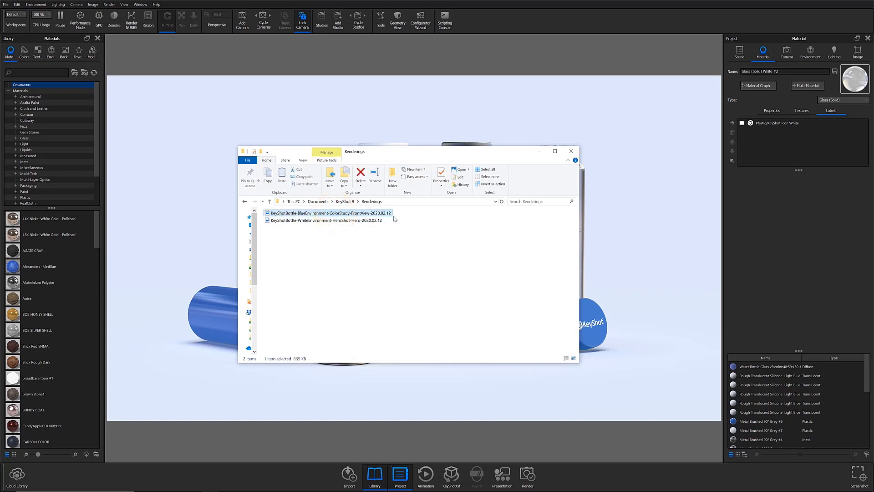
left_click(329, 219)
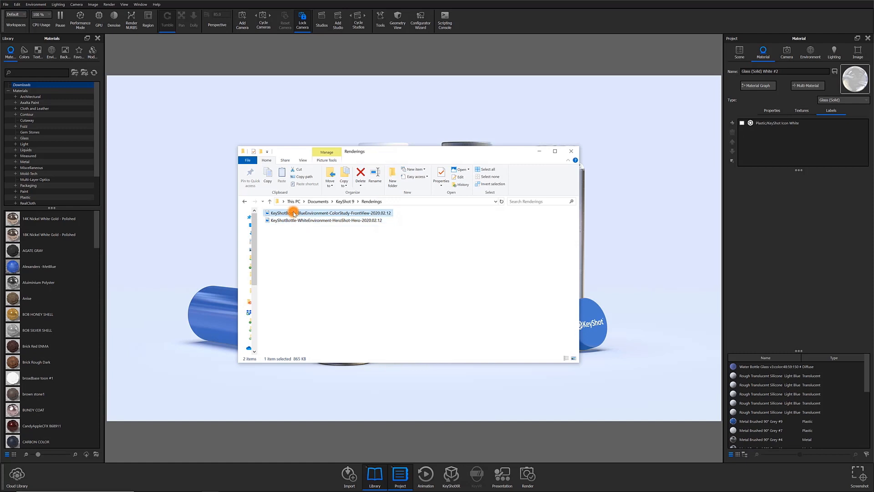
double_click(329, 212)
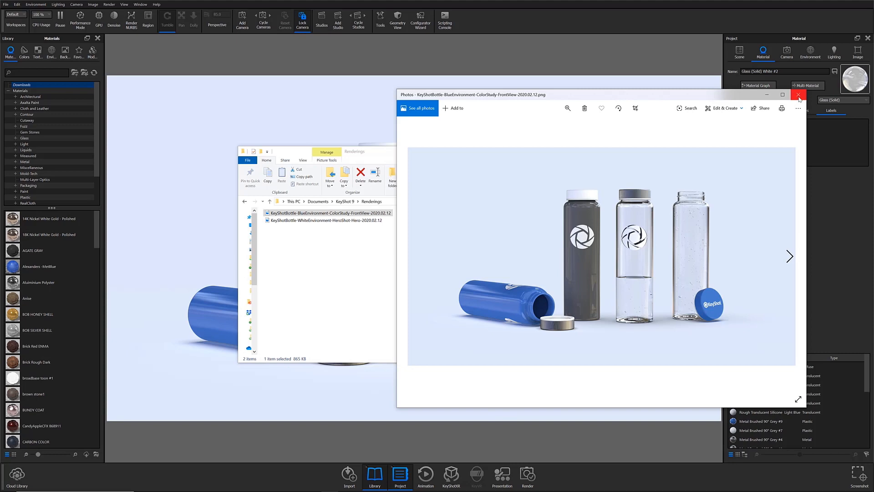
left_click(799, 94)
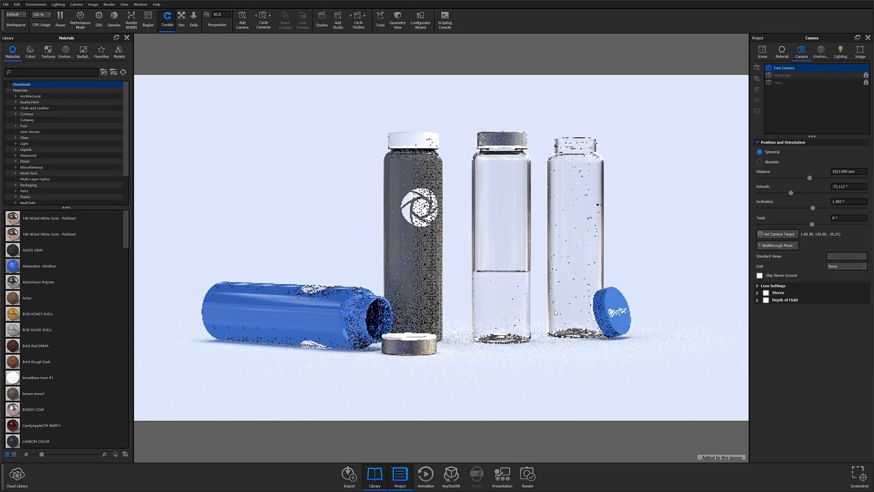
Step: Restore the Renderings folder and select the WhiteEnvironment HeroShot Hero render
left_click(527, 475)
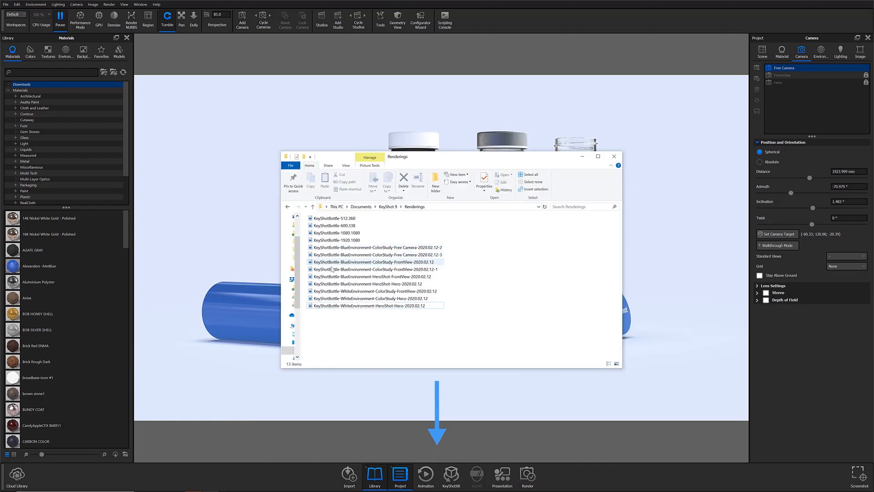
left_click(376, 305)
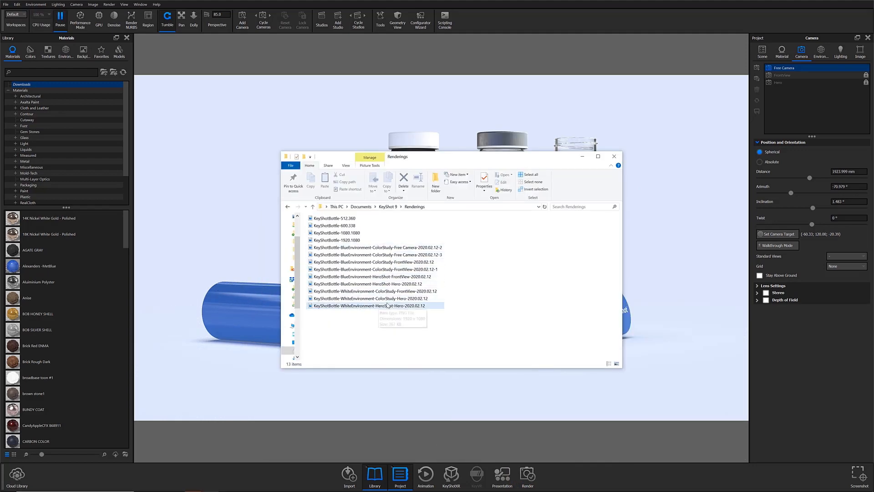